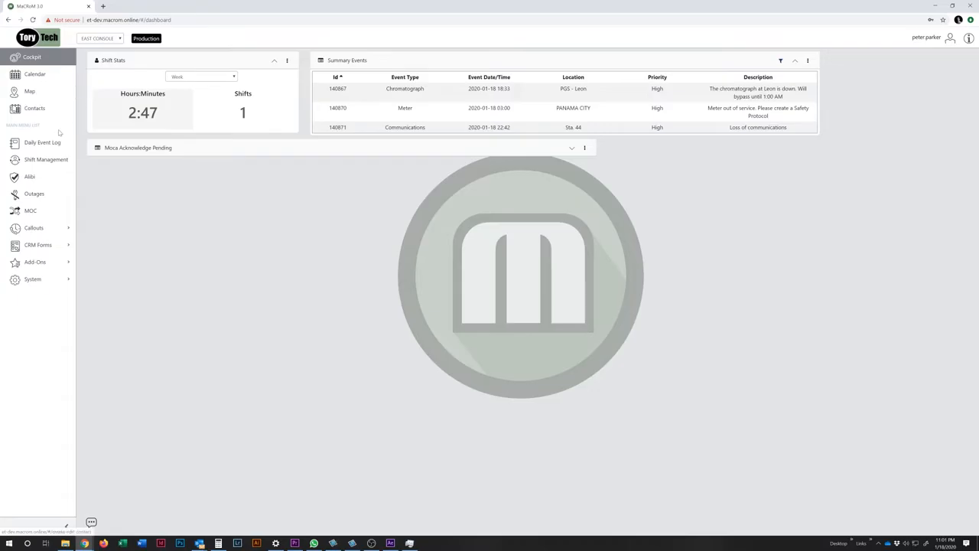
# - Log a High-priority Communications event at BECF: 'Communications failure at STA 2234'
pyautogui.click(42, 143)
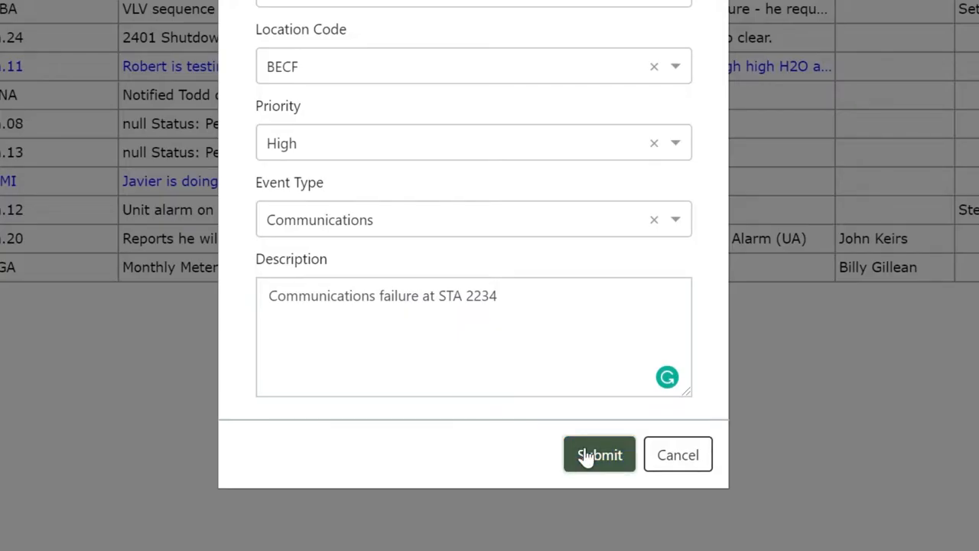
pyautogui.click(599, 454)
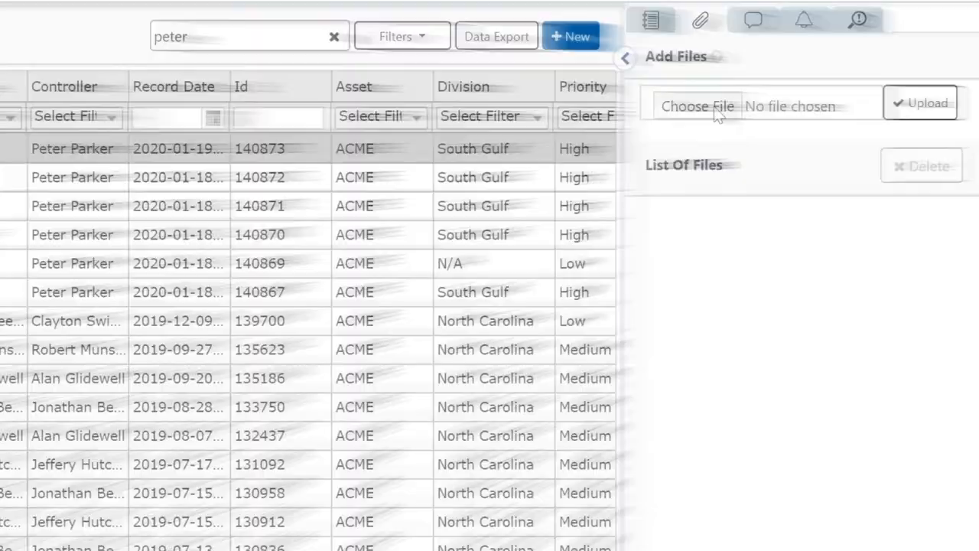
# - Open the event's Reminders and pick a reminder date, then return to the Cockpit shift stats
pyautogui.click(697, 105)
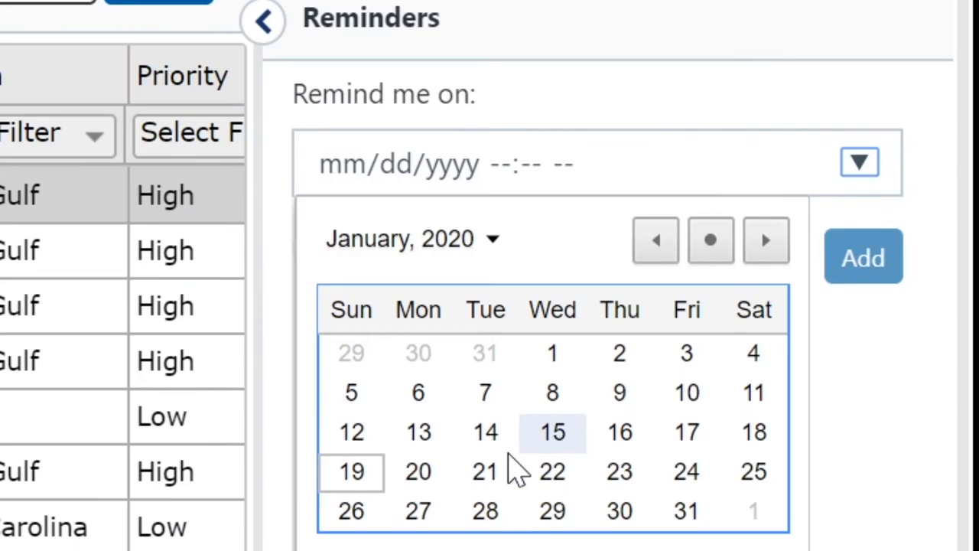
pyautogui.click(262, 20)
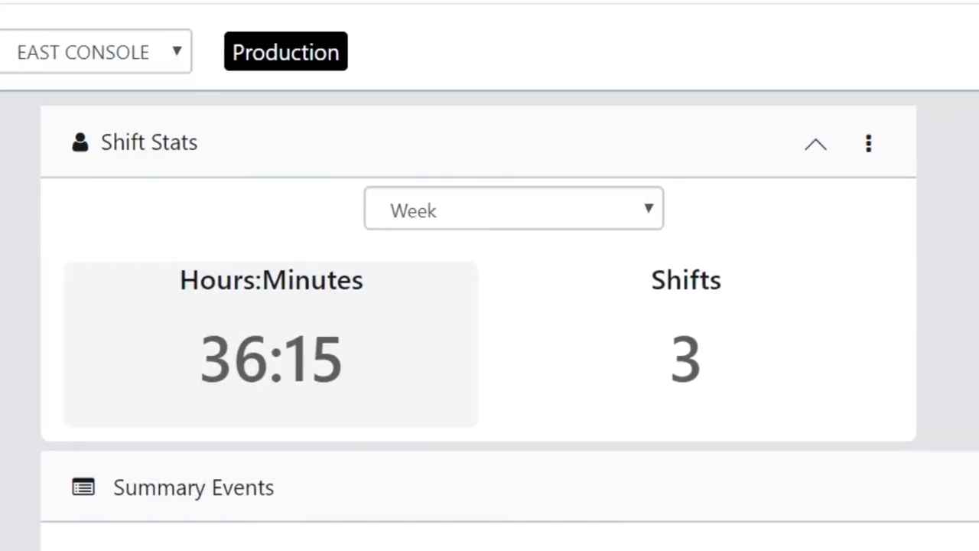